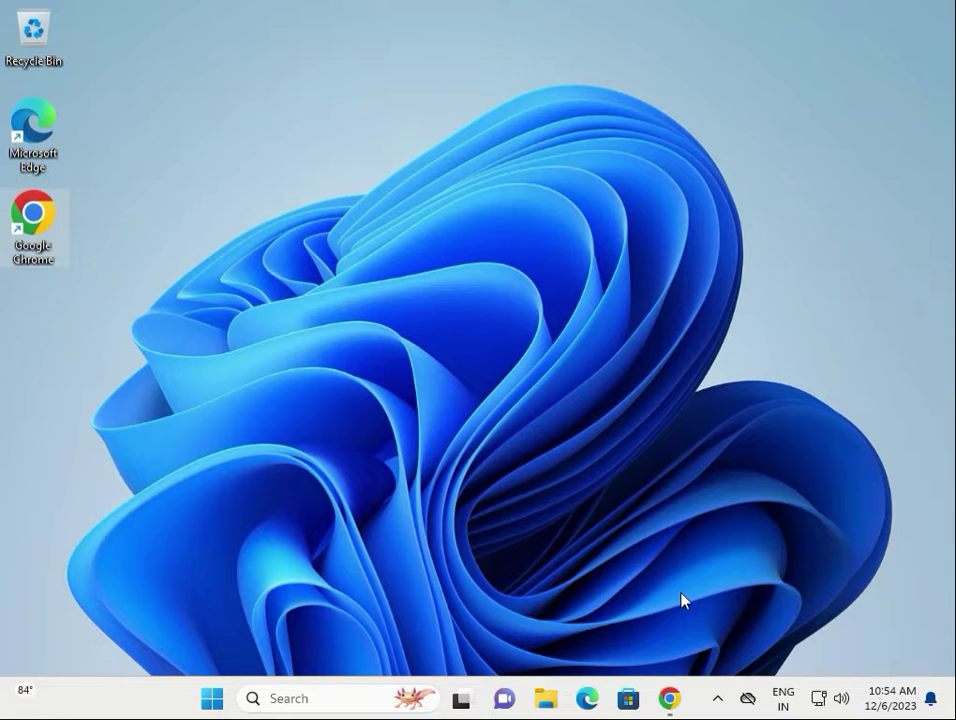
mouse_move(560, 655)
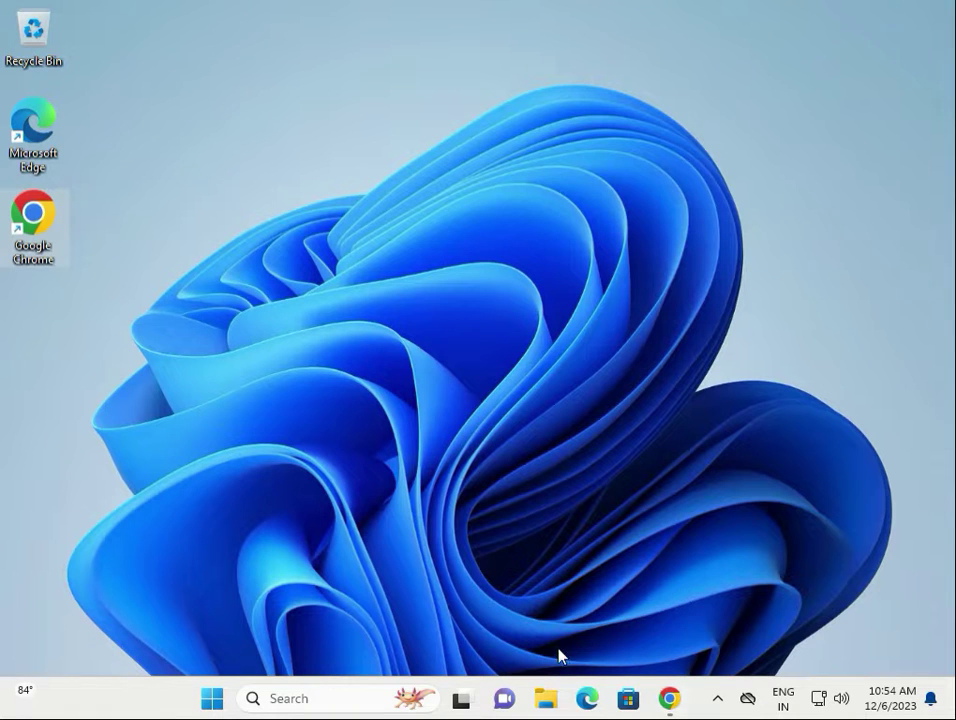
Open the Start menu from the taskbar.
click(211, 698)
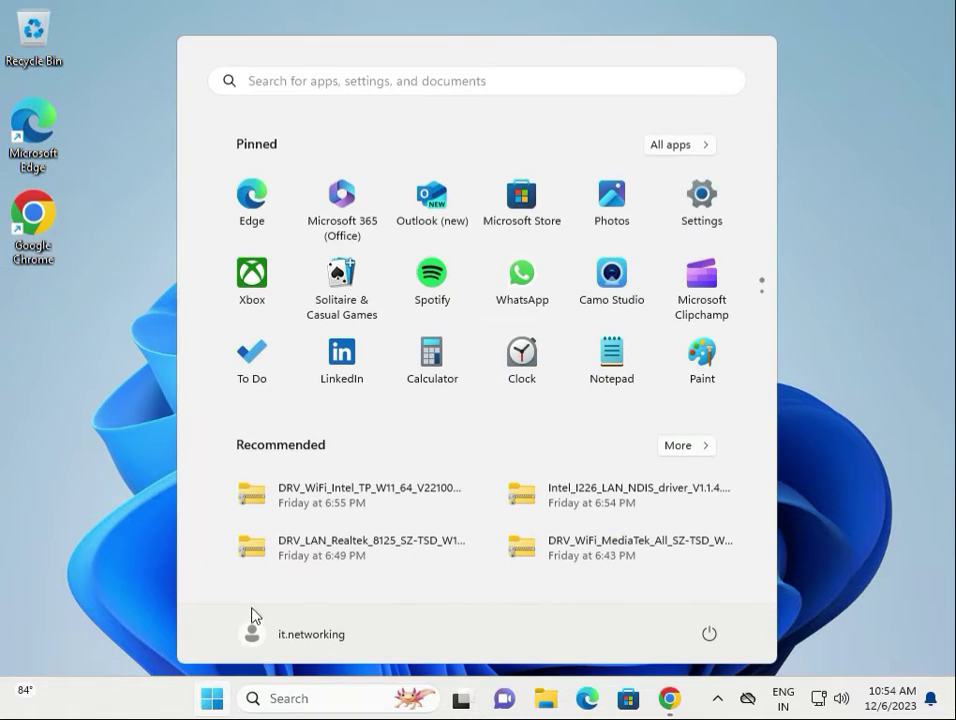
Confirm on the Windows Update page in Settings that the PC is up to date, then close Settings.
click(701, 196)
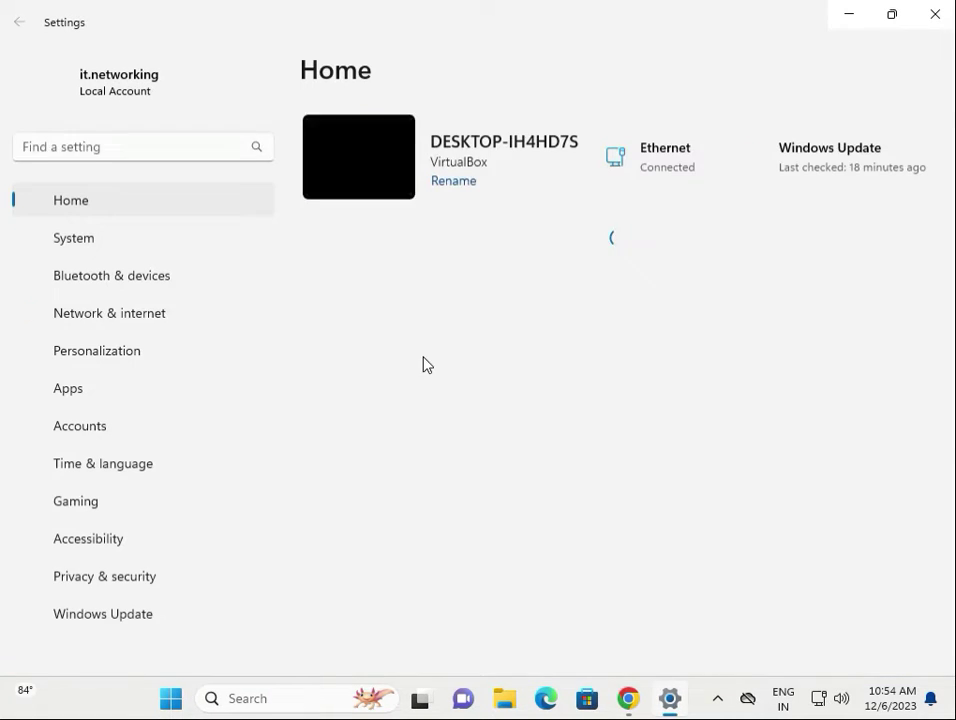
click(102, 613)
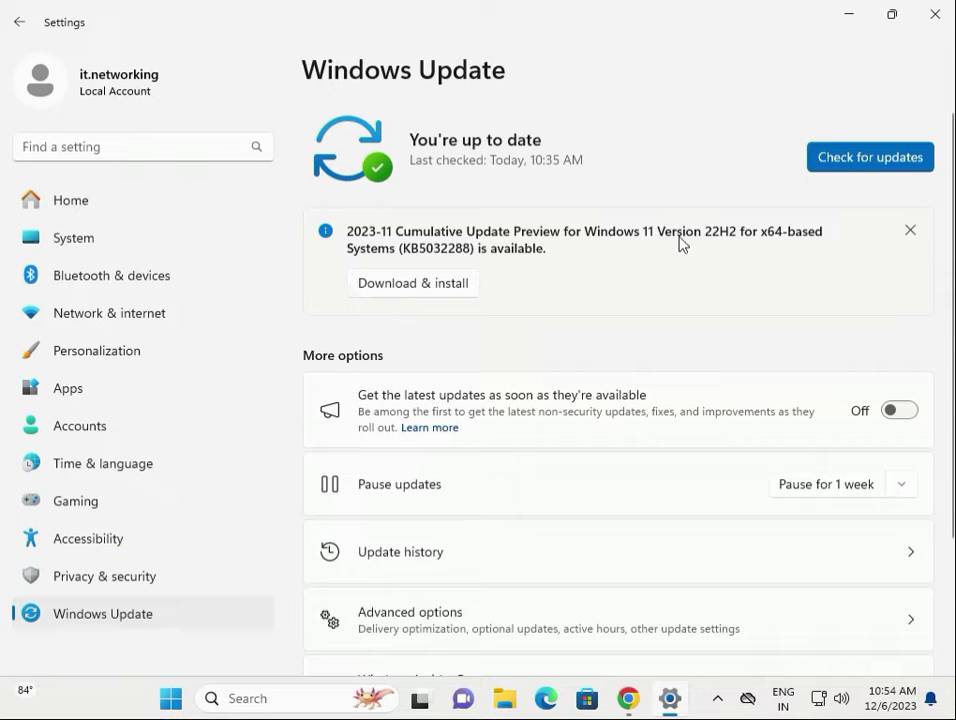
mouse_move(732, 240)
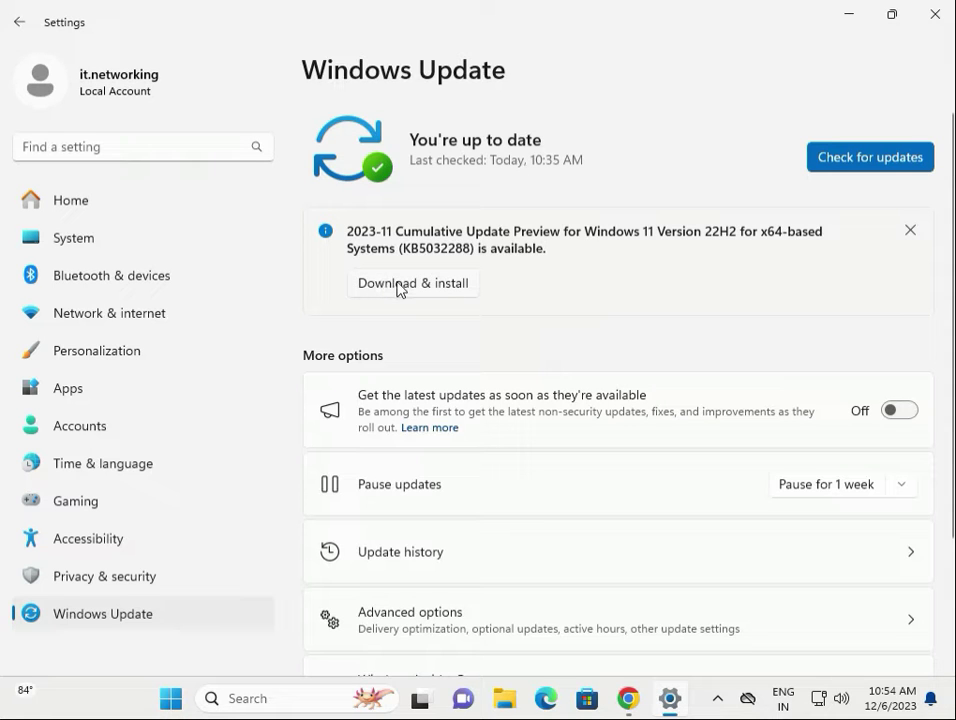
mouse_move(540, 346)
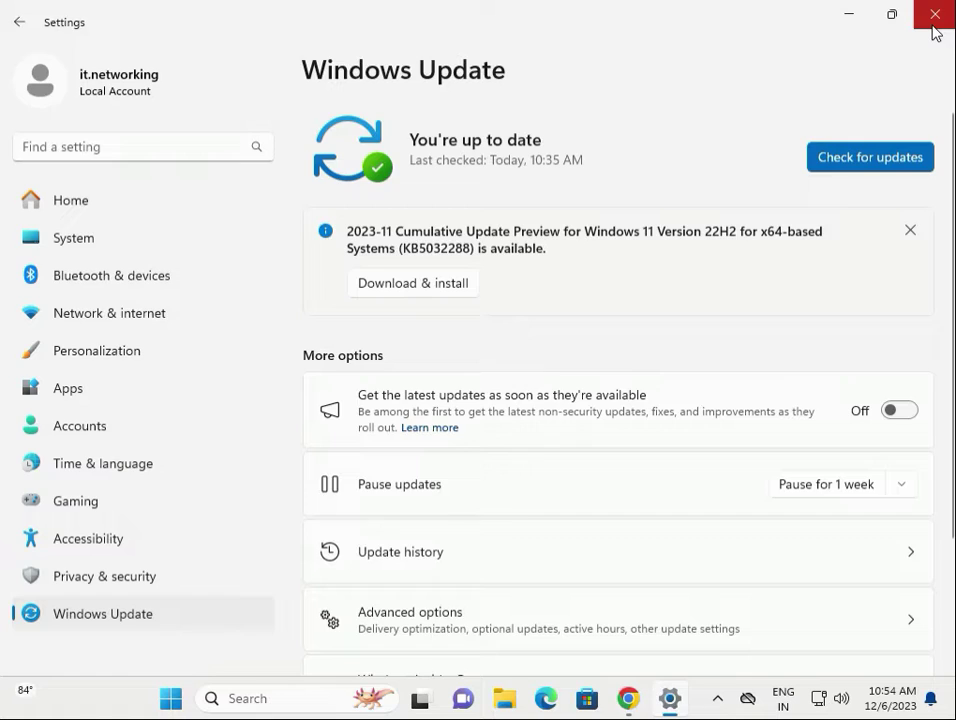
click(936, 16)
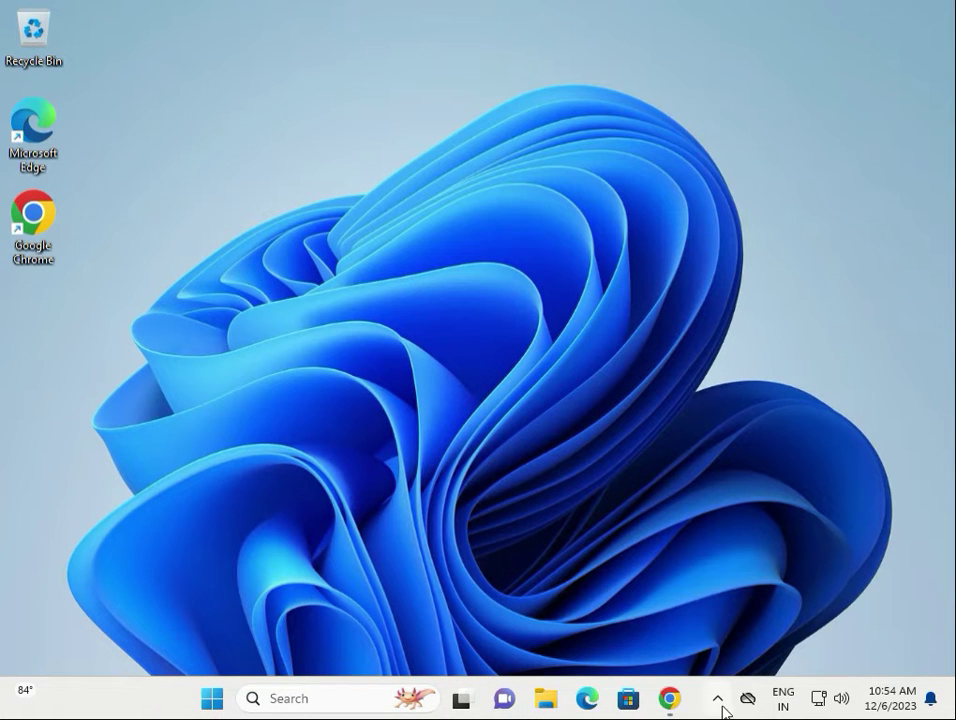
mouse_move(717, 698)
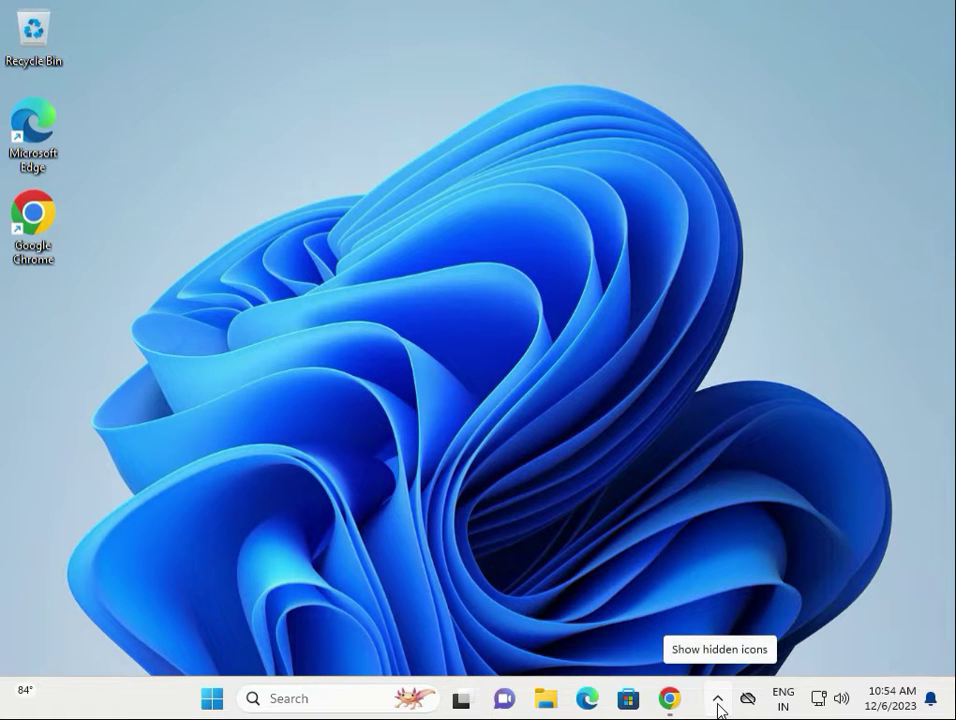
Search for 'Windows Security' from Start and open the app.
click(717, 698)
text(w)
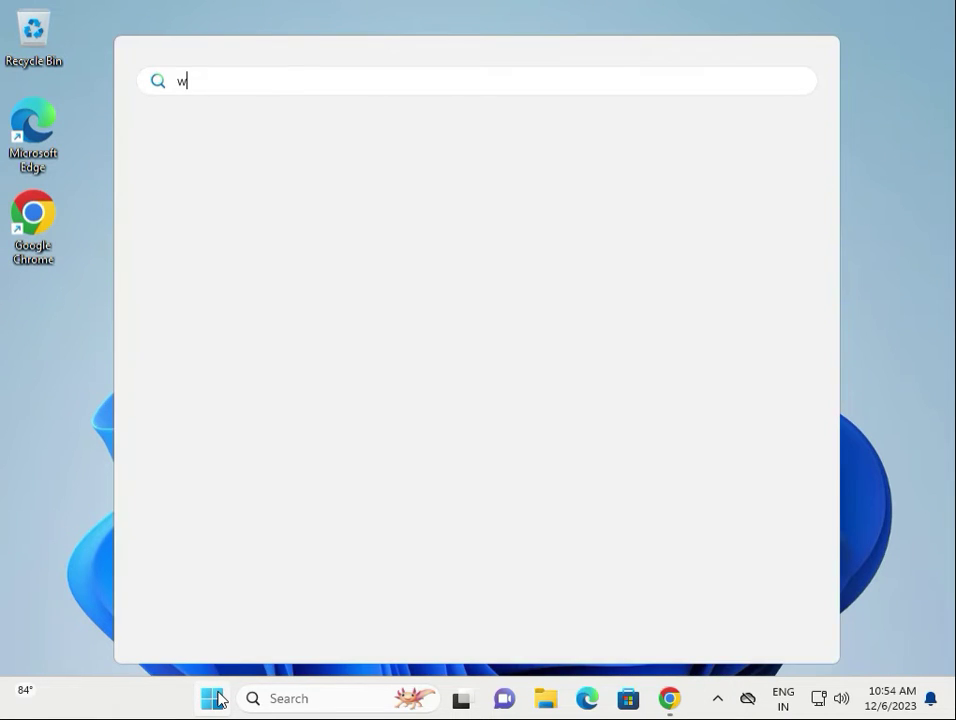
text(indows Security)
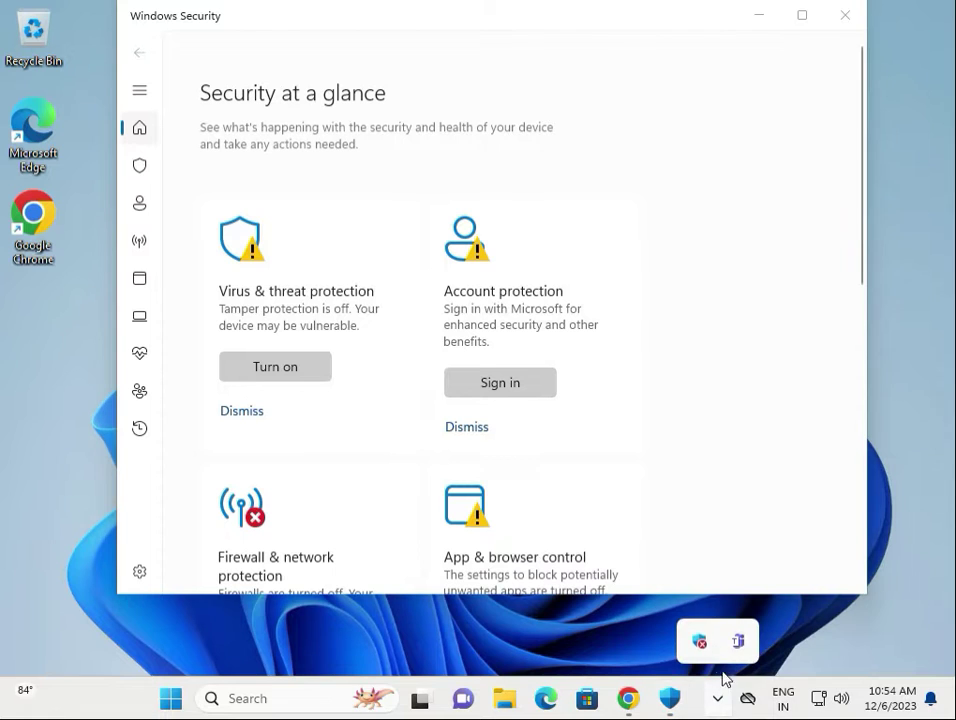
mouse_move(302, 318)
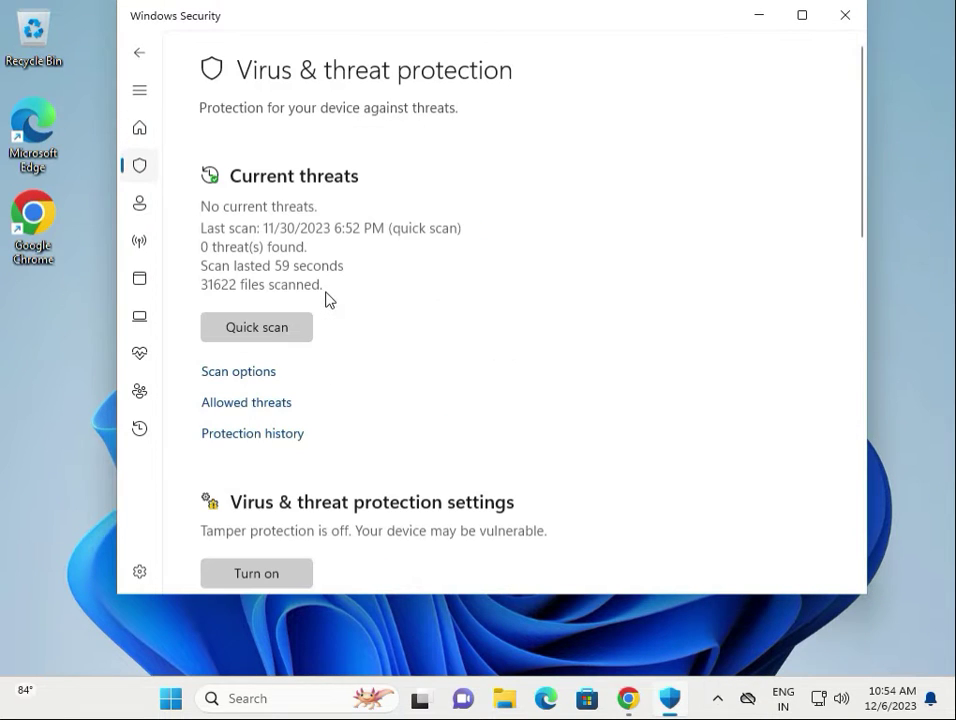
Scroll the Virus & threat protection page to the last scan details and Scan options.
scroll(down, 3)
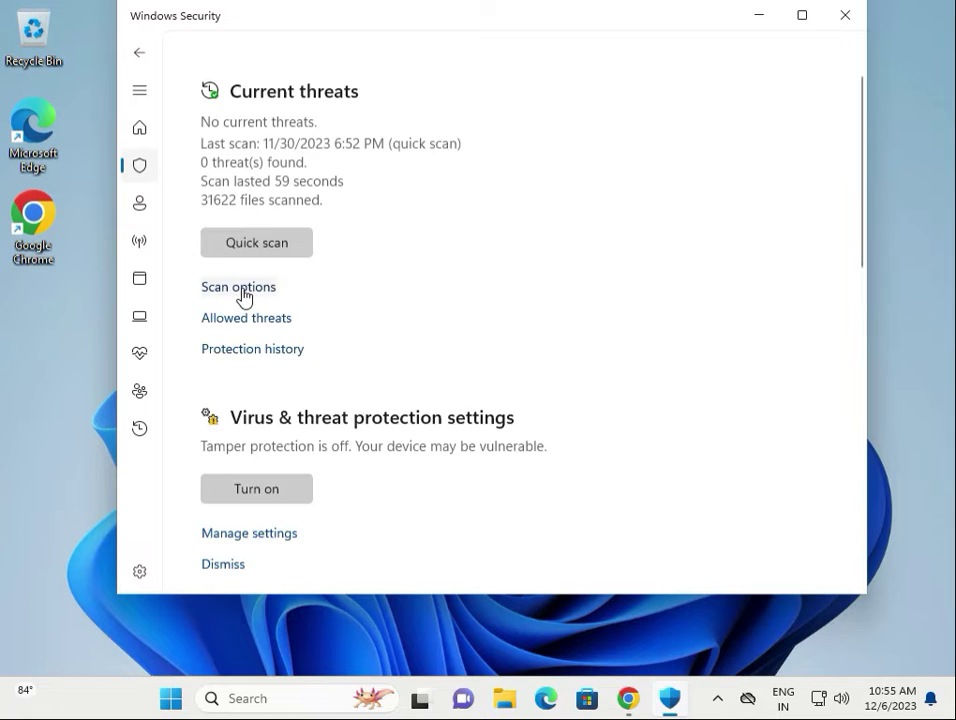
Start a Microsoft Defender Antivirus (offline scan) from Scan options and close Windows Security.
click(239, 287)
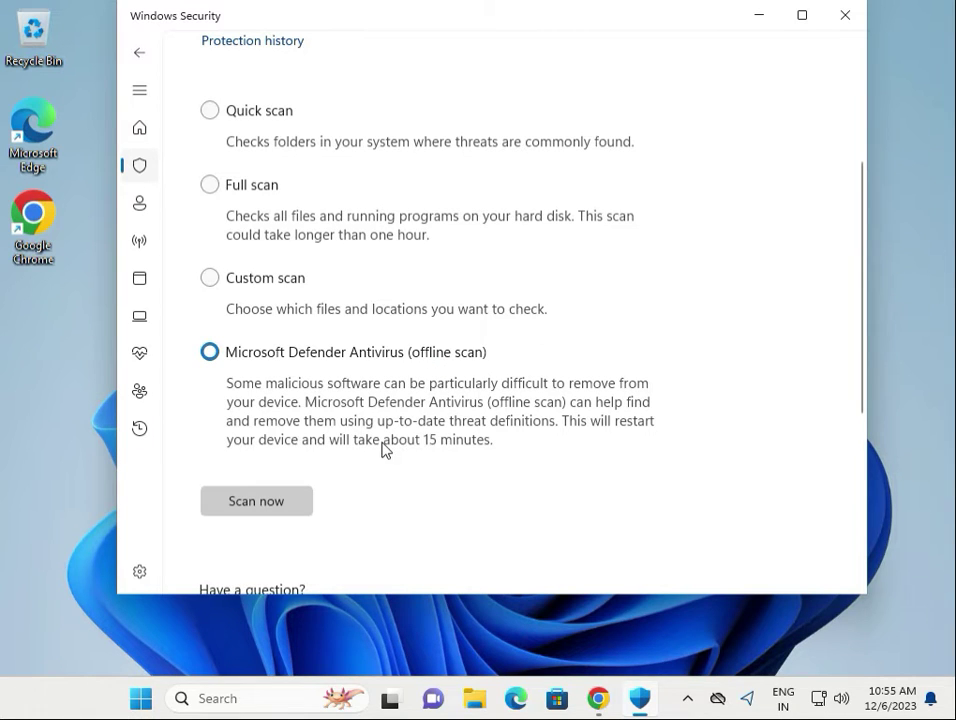
mouse_move(422, 461)
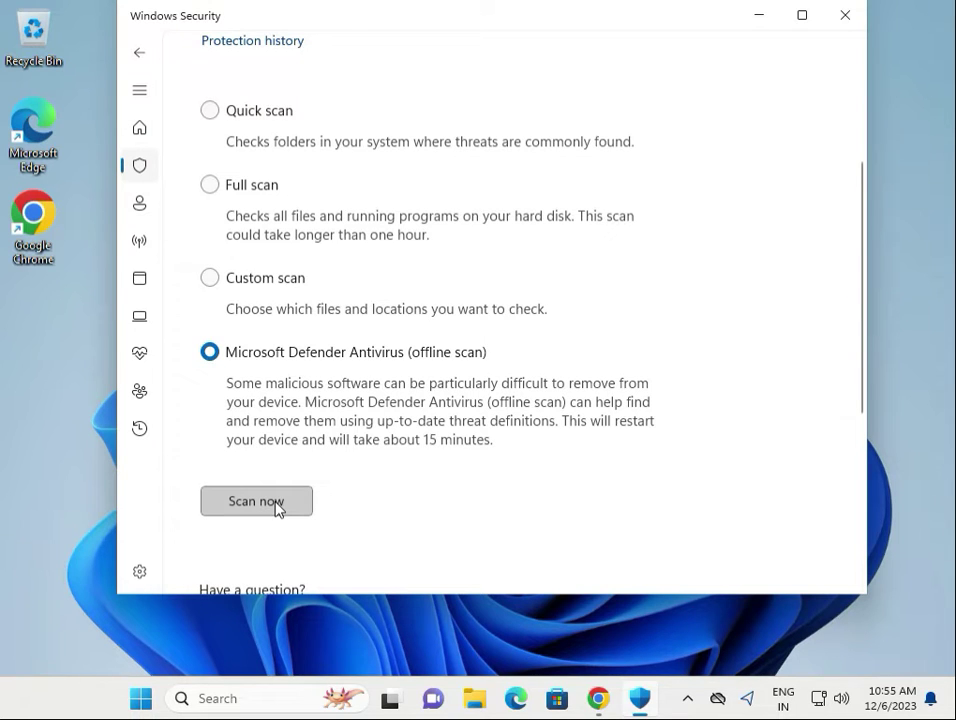
mouse_move(247, 508)
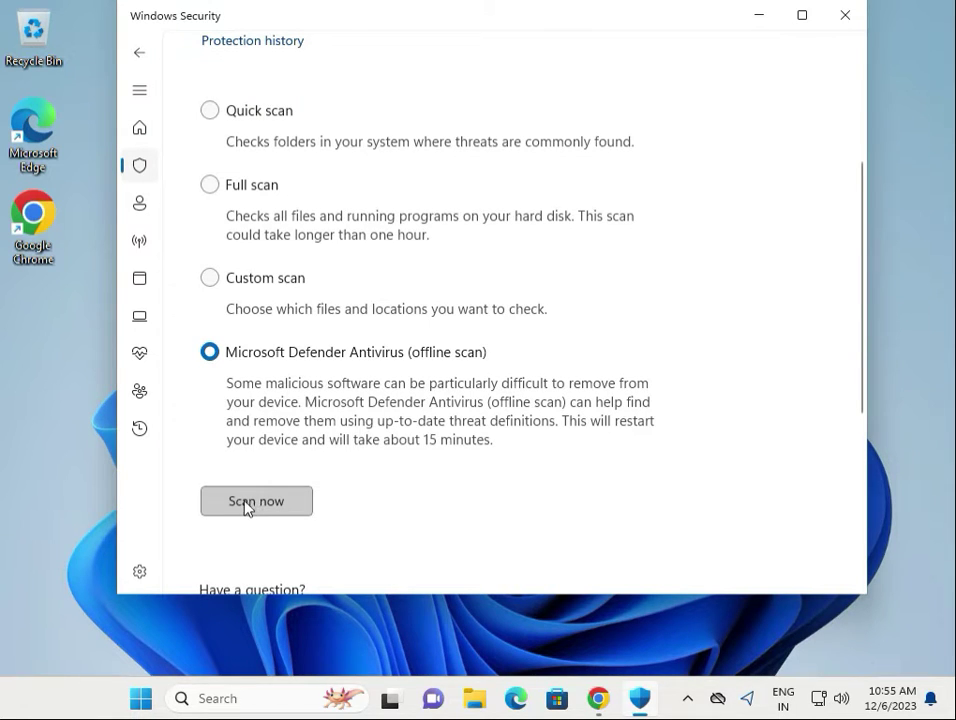
mouse_move(844, 15)
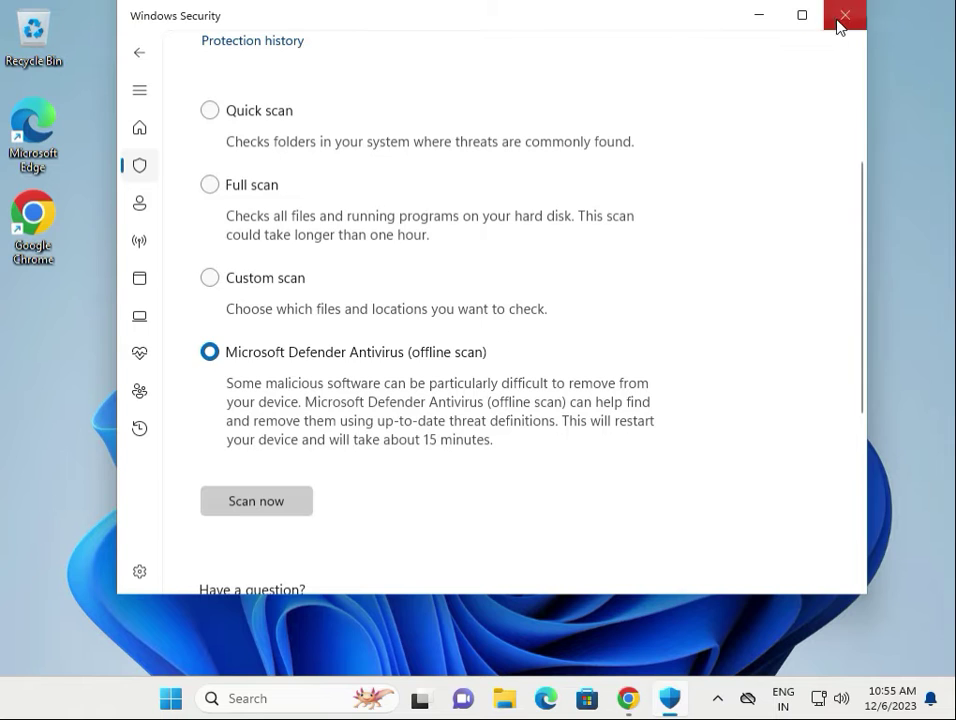
click(843, 15)
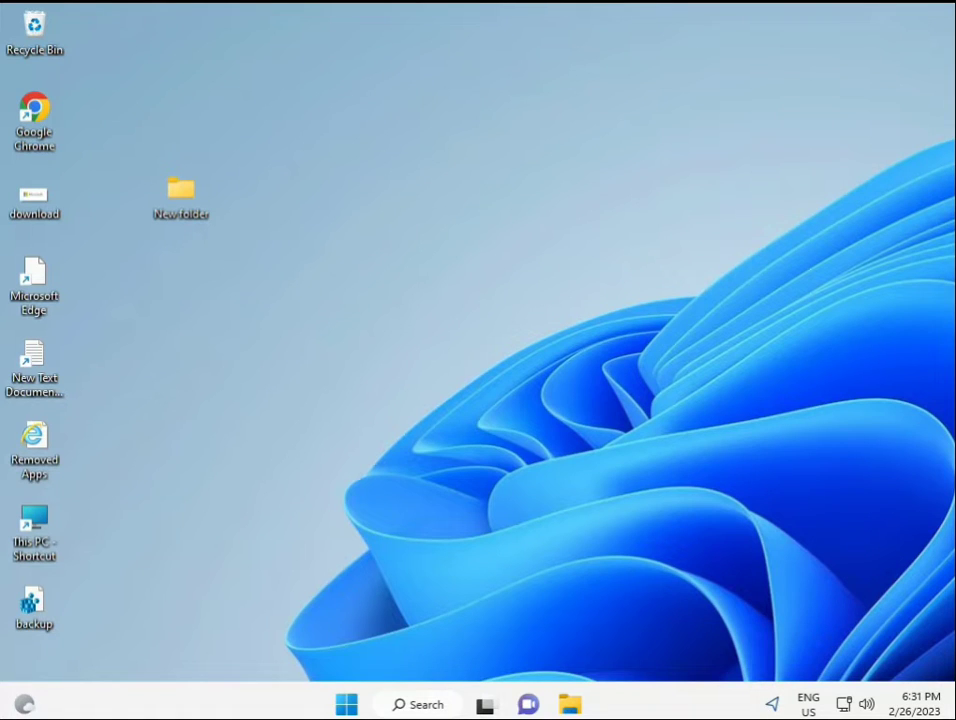
Search 'cmd' in Start and run Command Prompt as administrator.
click(345, 704)
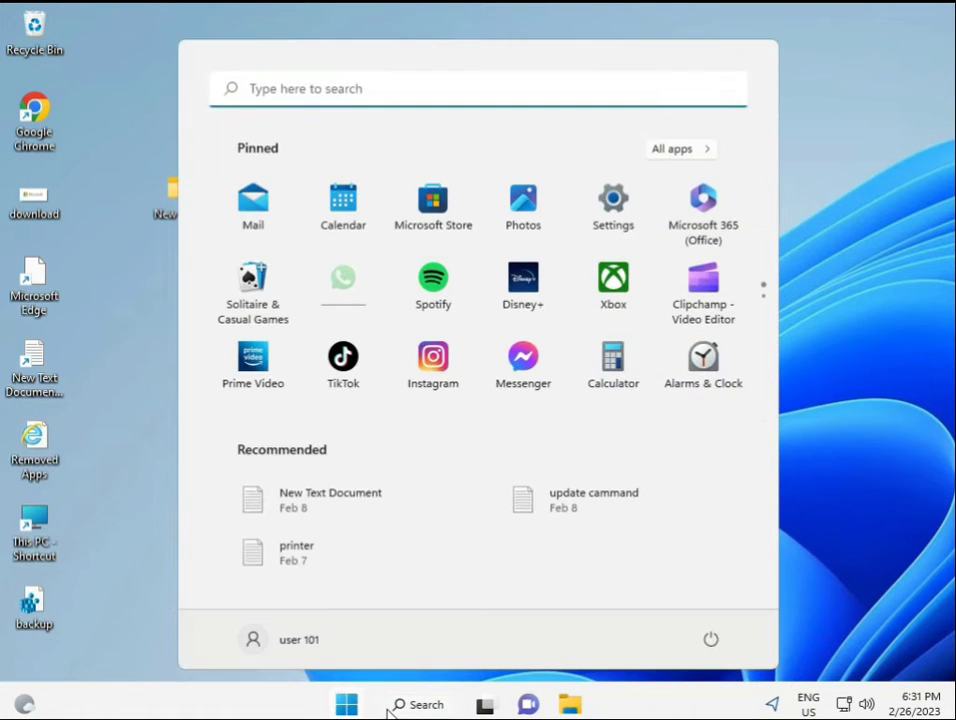
text(cmd)
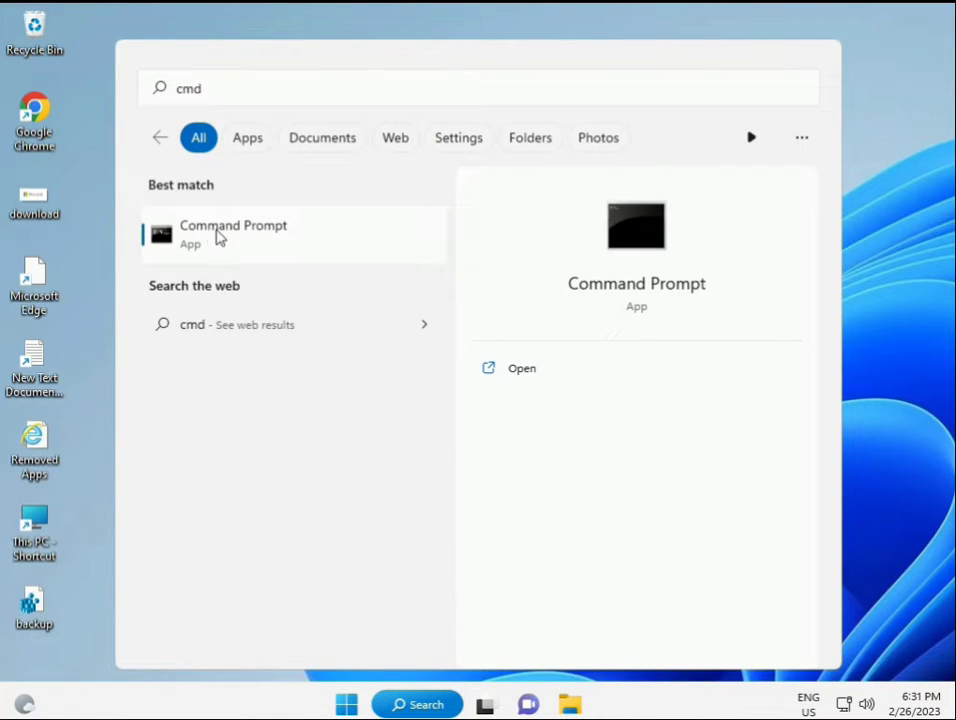
mouse_move(243, 240)
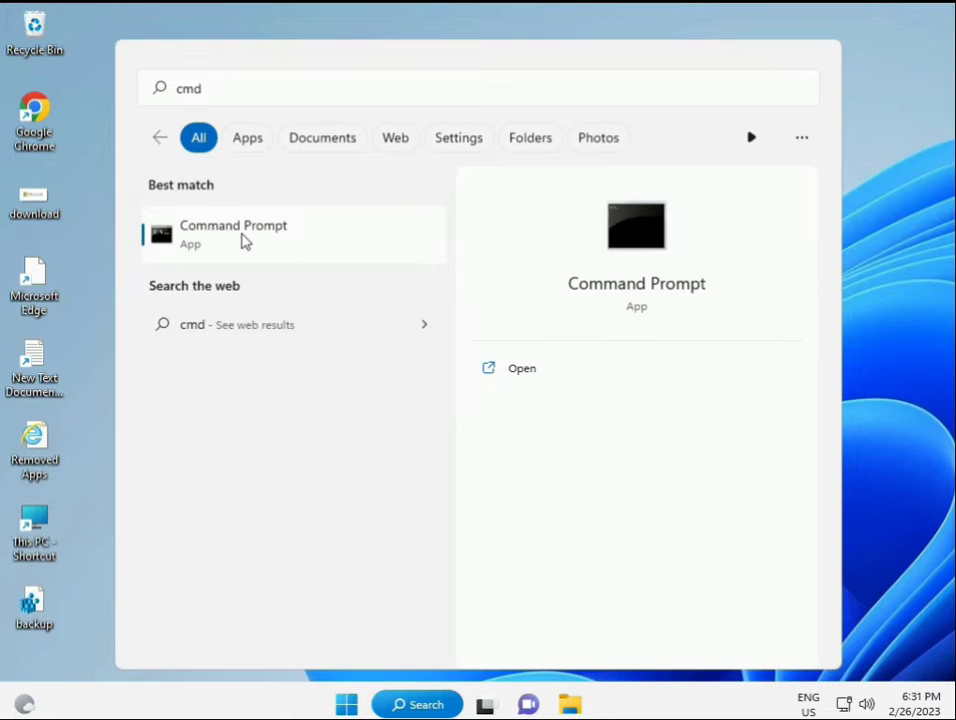
right_click(233, 234)
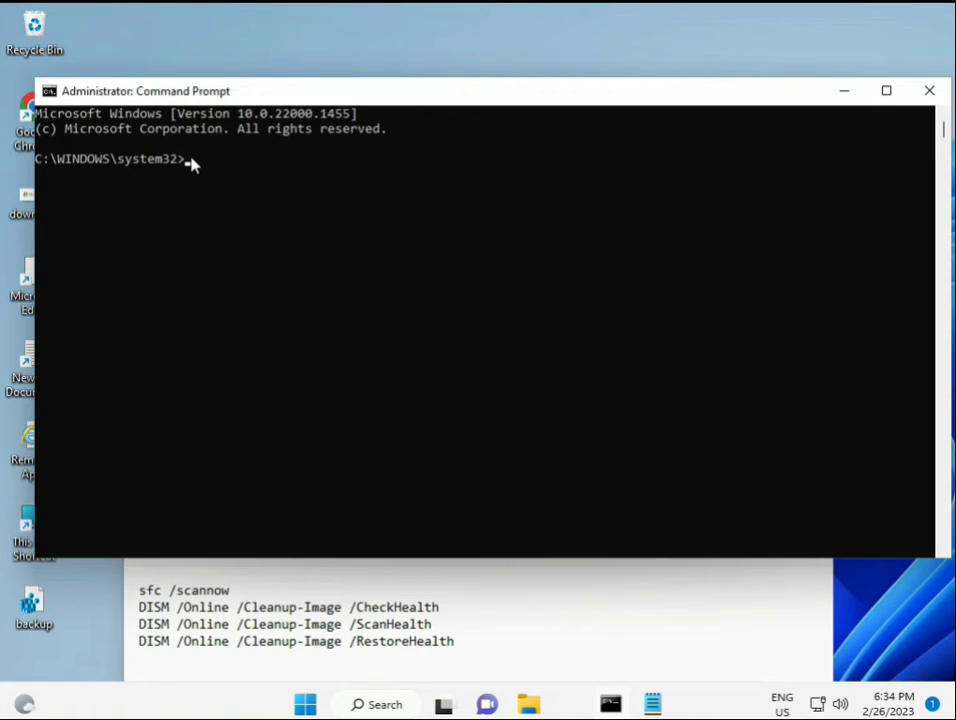
Run 'sfc /scannow' in the admin Command Prompt.
text(sca)
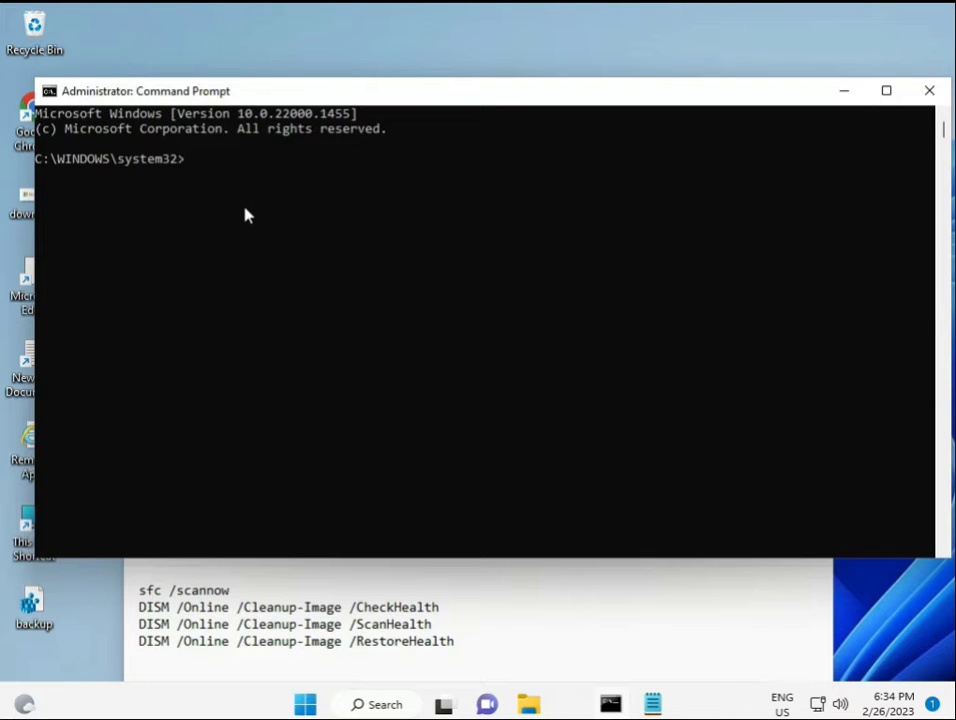
text(sfc /)
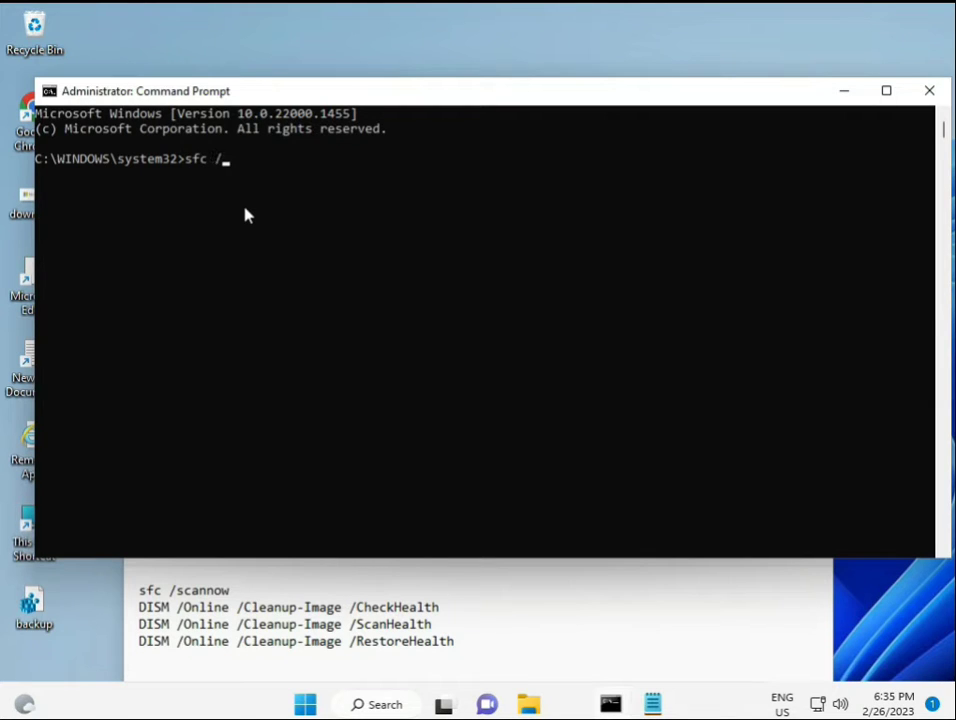
text(scannow)
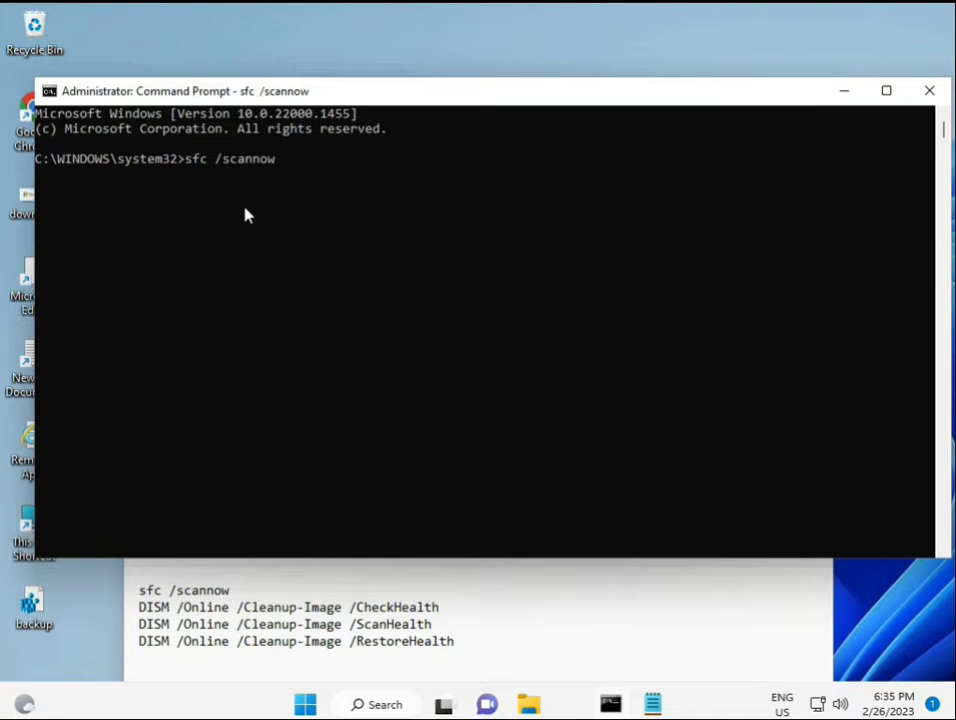
key(enter)
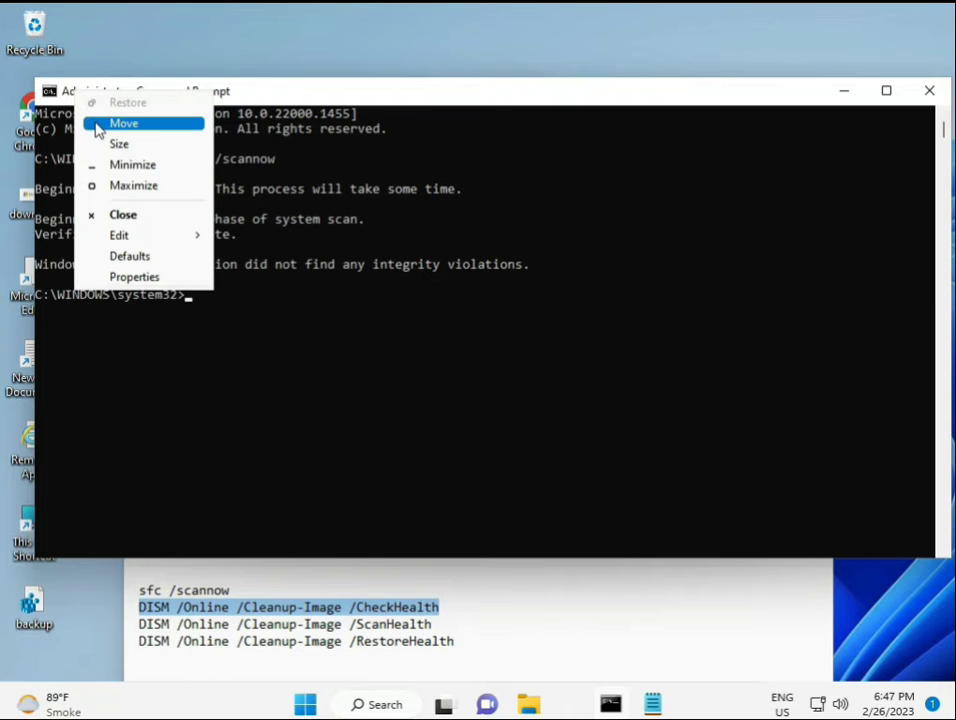
mouse_move(119, 235)
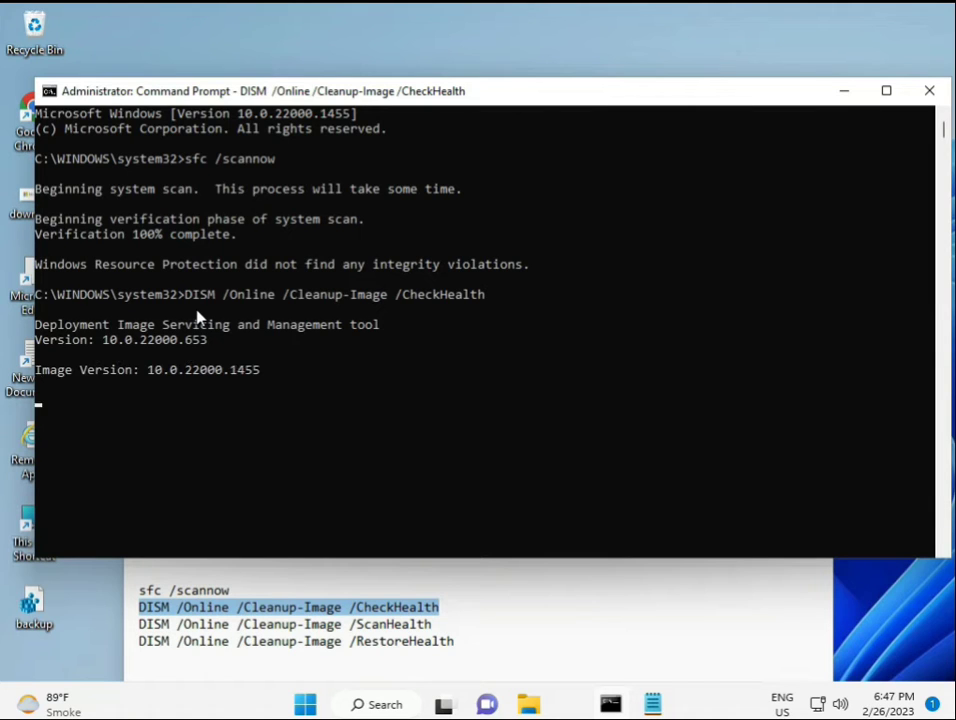
mouse_move(51, 412)
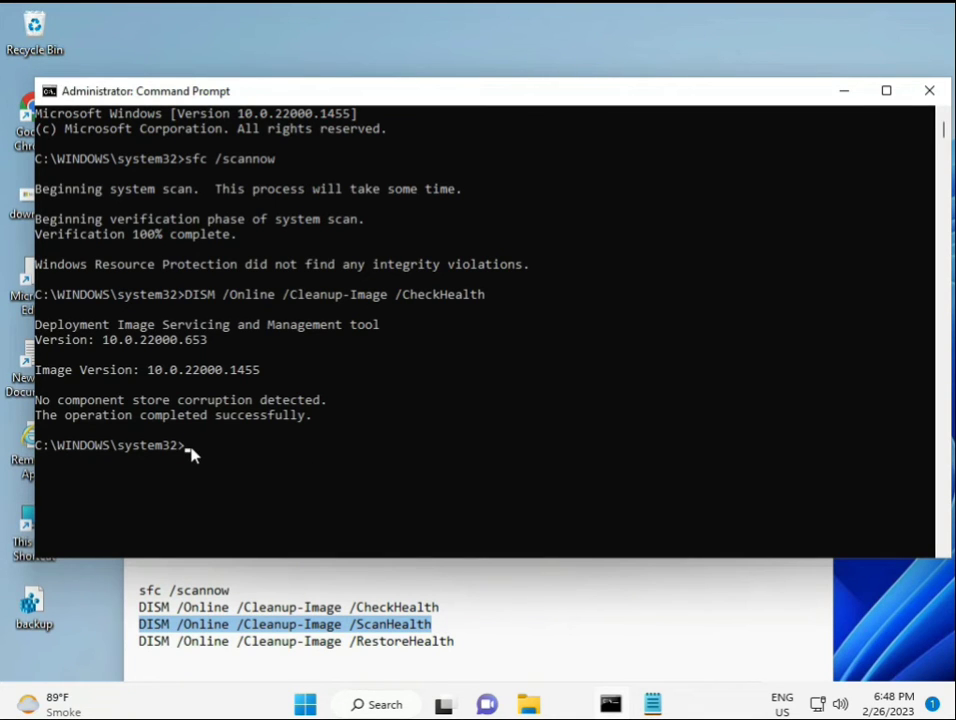
Run 'DISM /Online /Cleanup-Image /ScanHealth', then enter the /RestoreHealth command at the prompt.
text(DISM /Online /Cleanup-Image /ScanHealth)
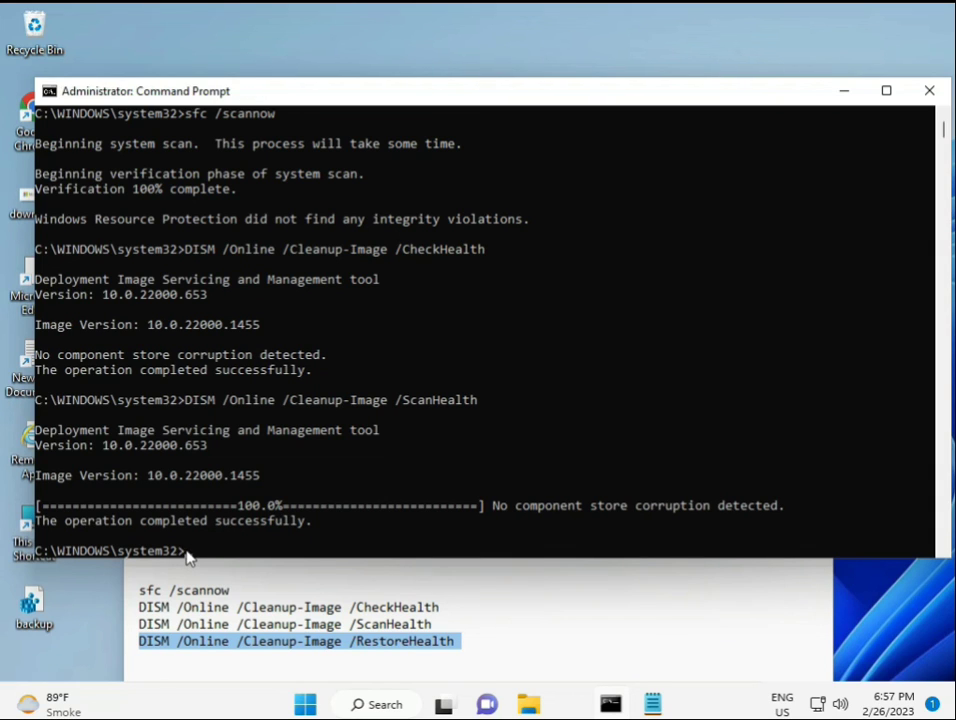
text(DISM /Online /Cleanup-Image /RestoreHealth)
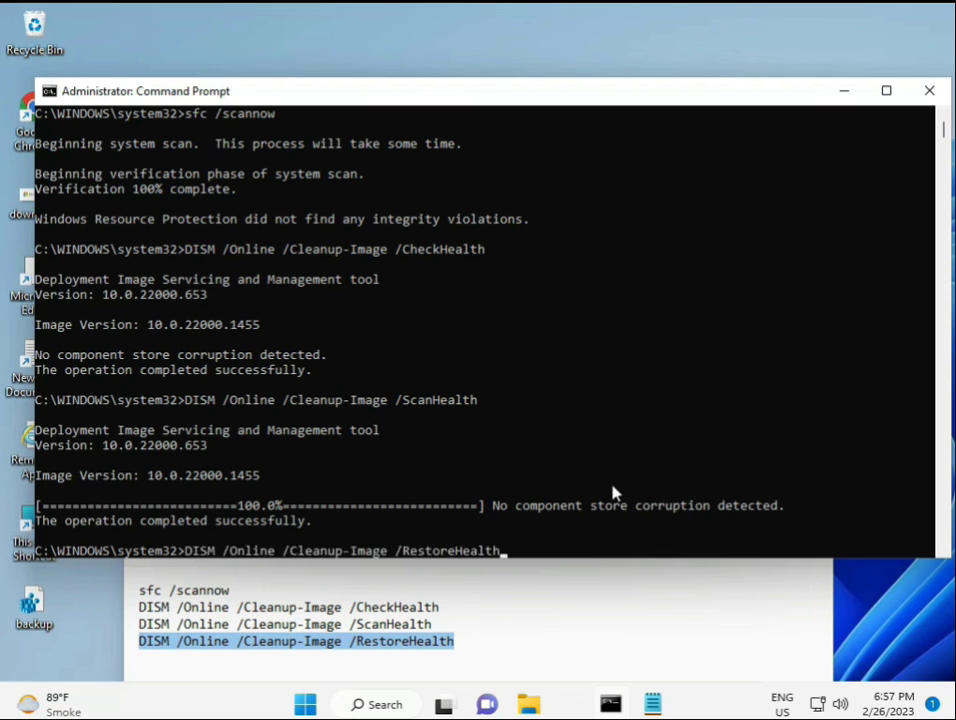